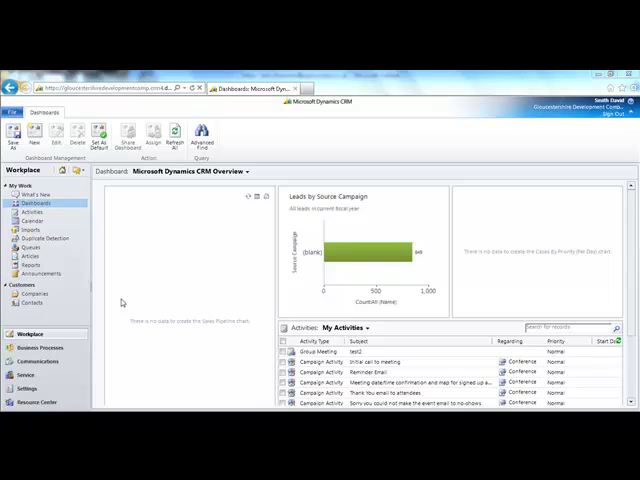
- Navigate through Settings to the ClickDimensions Form Fields list of active fields
click(28, 388)
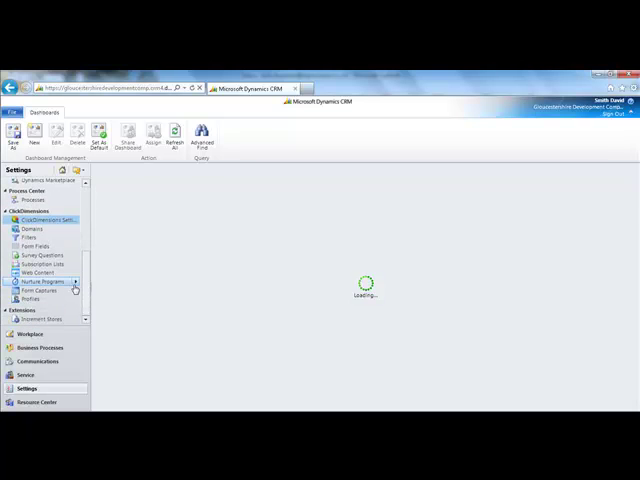
click(50, 220)
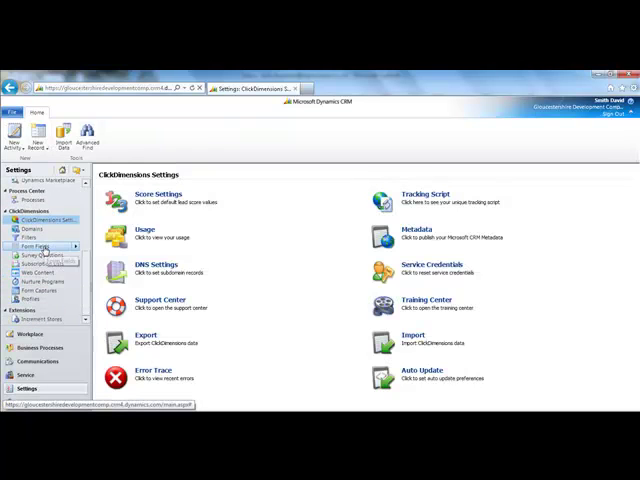
click(40, 246)
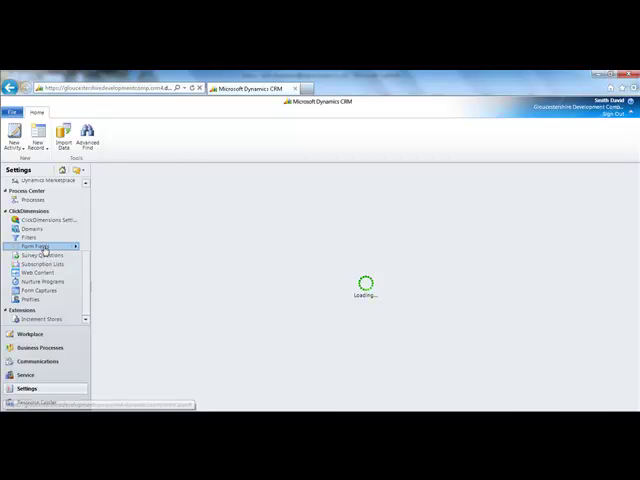
click(32, 244)
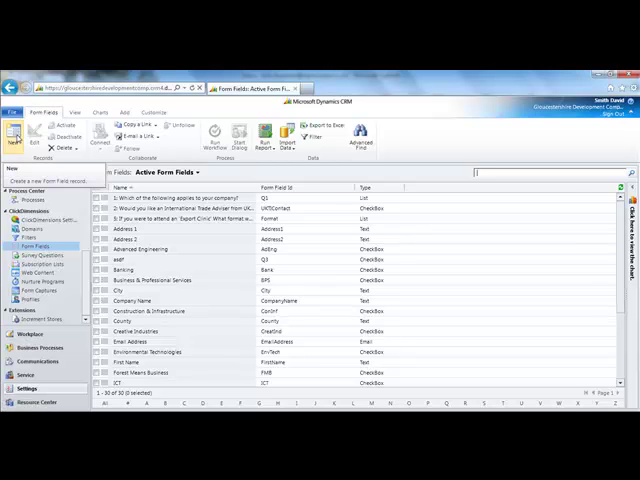
- Create a new form field record named 'Test For Field'
click(14, 132)
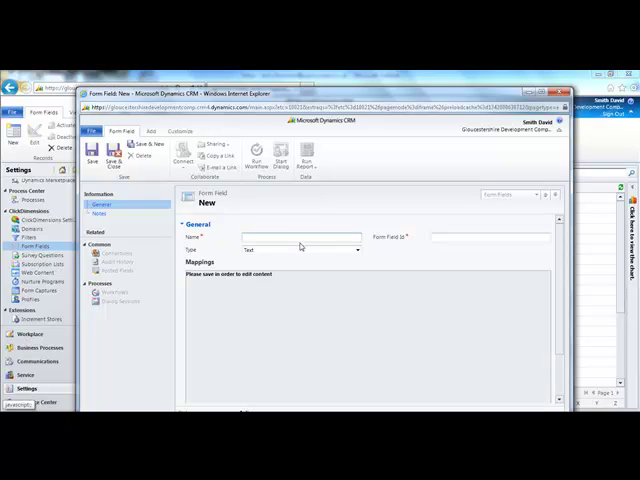
text(Test For Field)
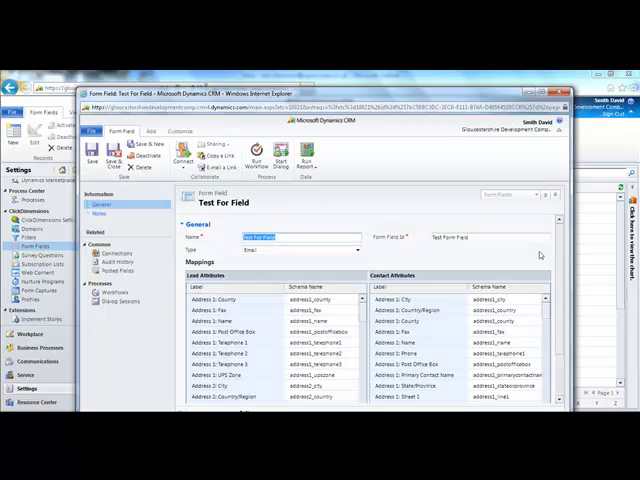
mouse_move(396, 256)
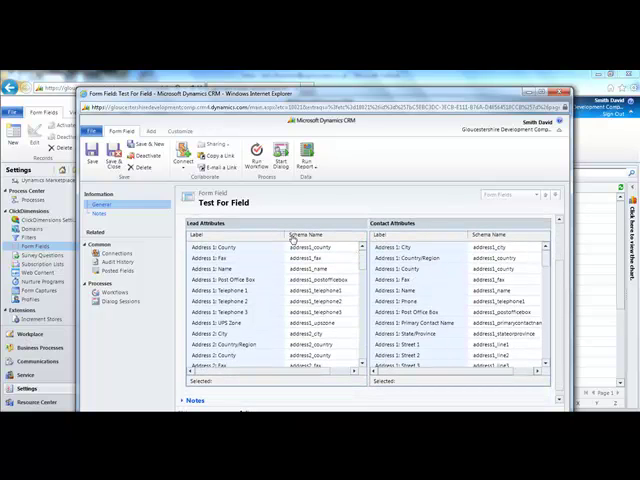
- Map Test For Field to the lead E-mail (emailaddress1) attribute and return to the list
scroll(down, 3)
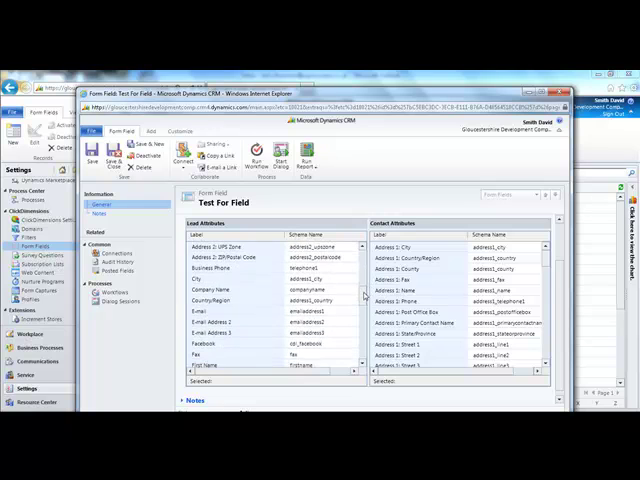
scroll(down, 3)
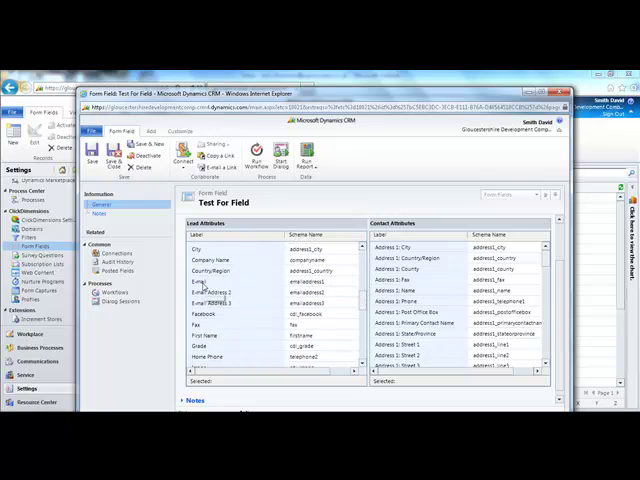
click(92, 152)
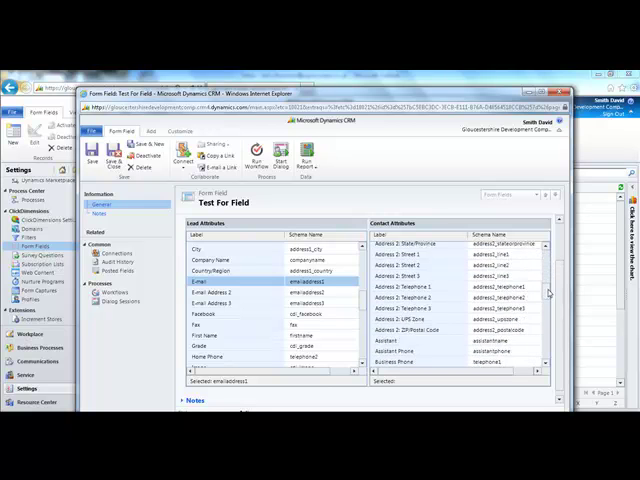
scroll(down, 3)
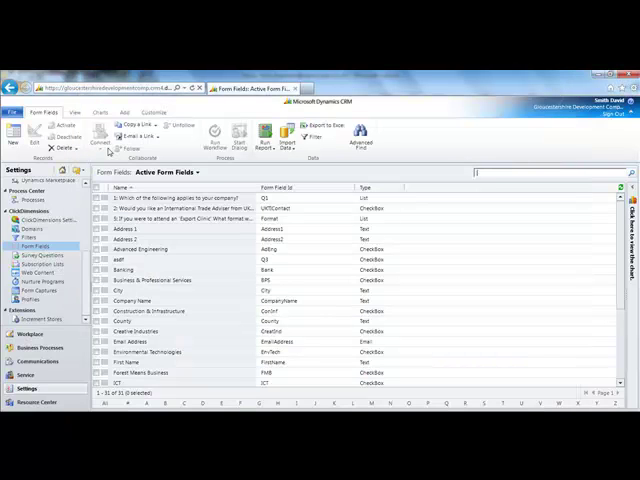
- Start a new blank Web Content record from the ClickDimensions navigation
scroll(down, 3)
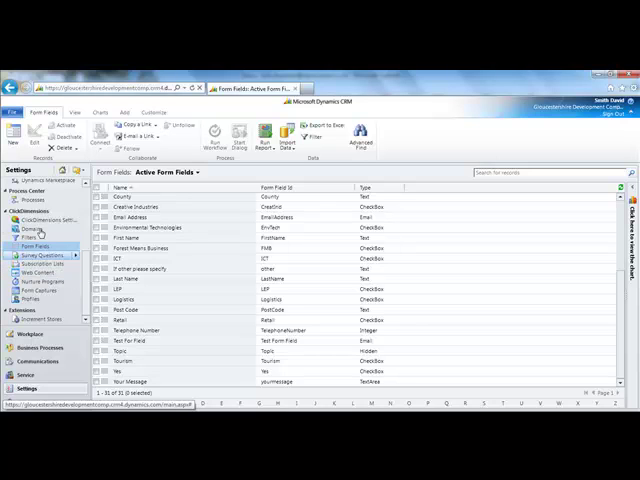
click(36, 272)
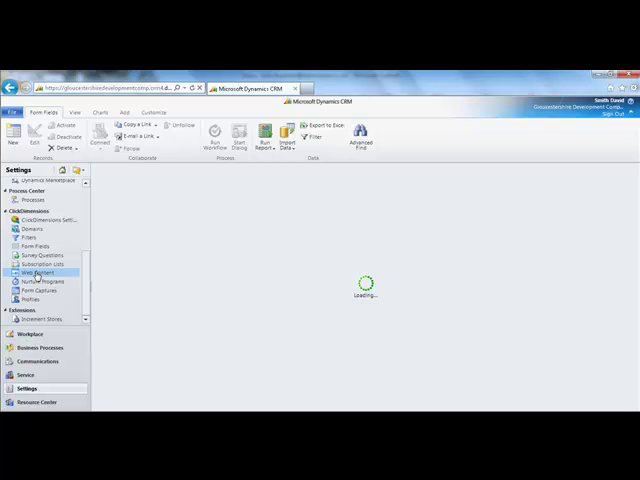
click(36, 272)
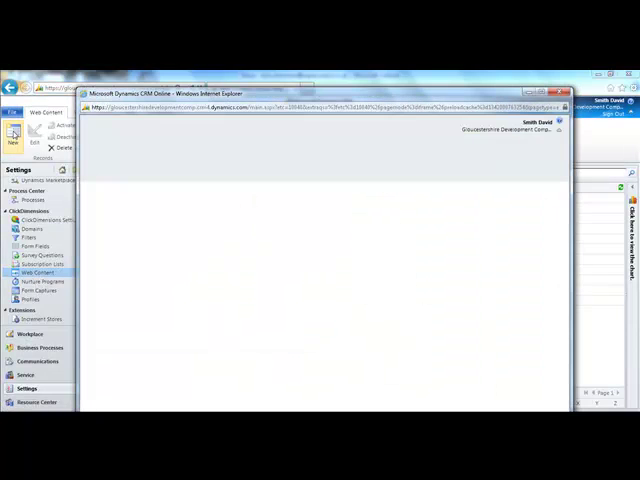
- Name the new web content record 'Test Form', keeping Type as Form
click(12, 132)
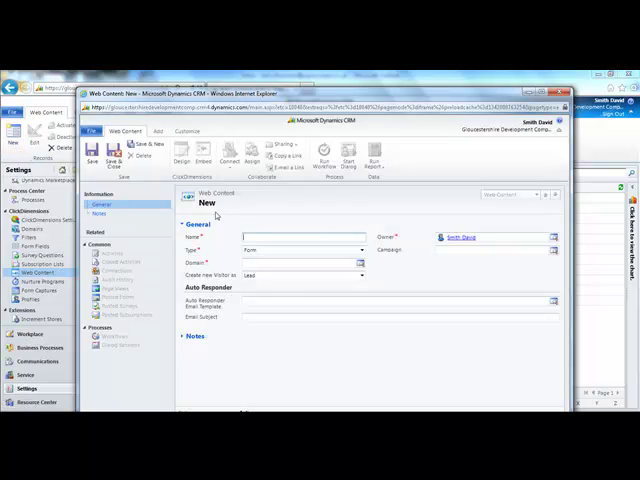
text(1)
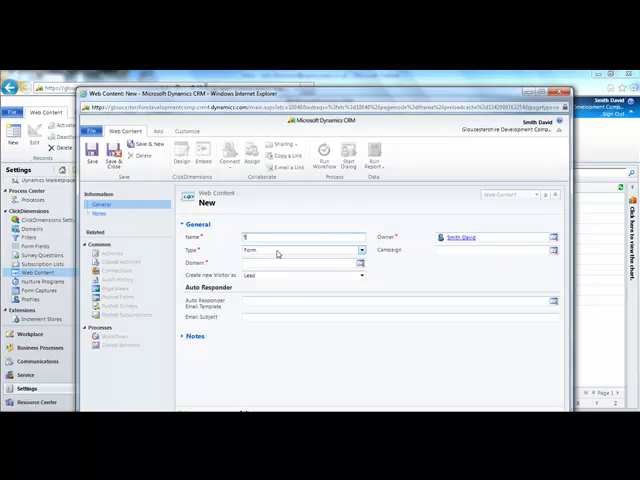
text(Test Form)
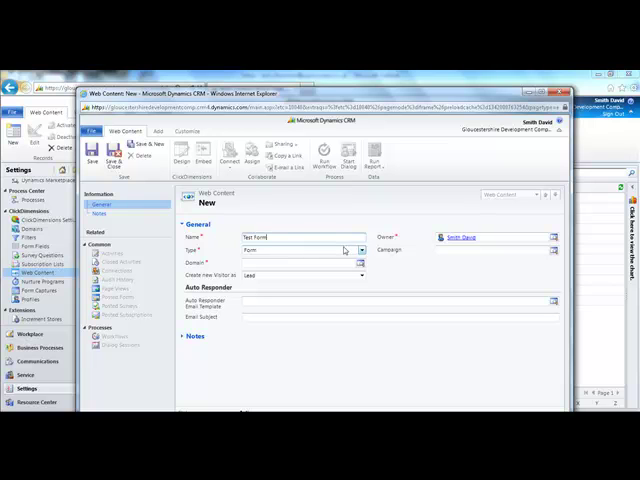
- Select the domain for Test Form through the Domain lookup
click(360, 250)
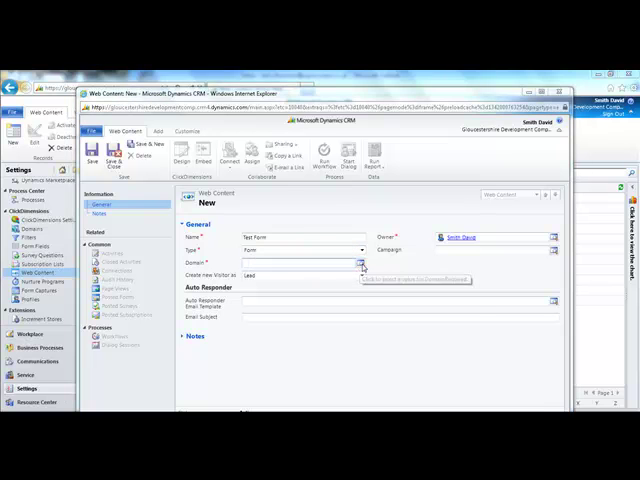
click(360, 264)
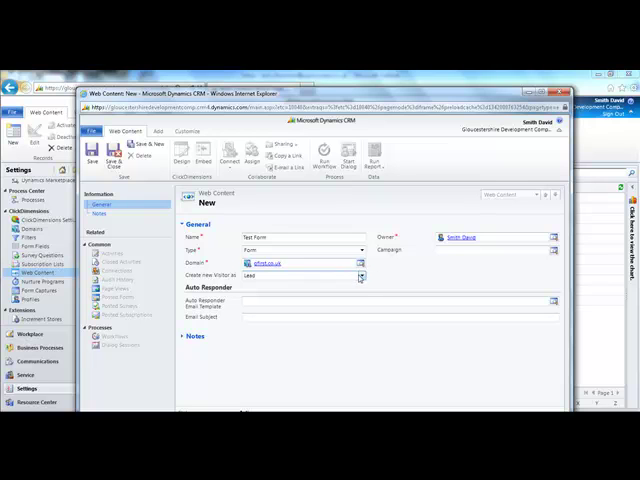
click(360, 276)
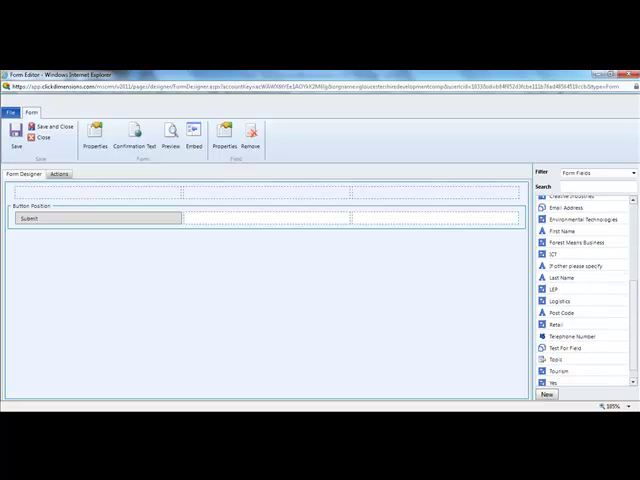
- Place the Test For Field text field onto the form and bring up its settings
scroll(down, 3)
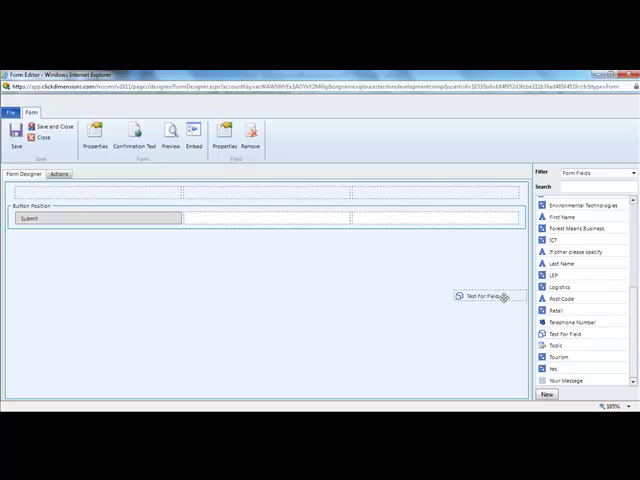
drag(490, 298, 100, 192)
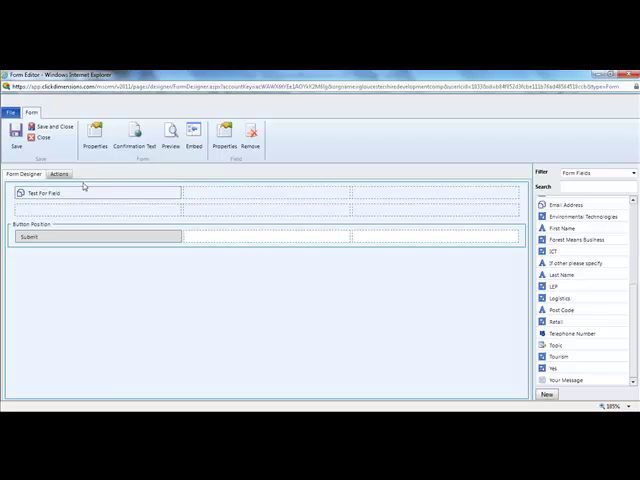
click(96, 192)
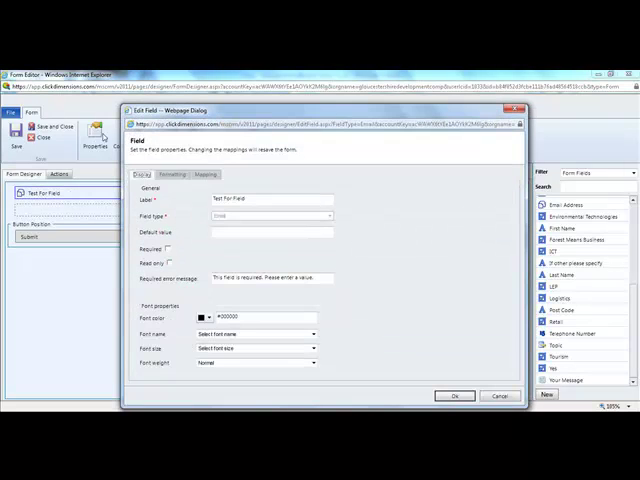
mouse_move(252, 268)
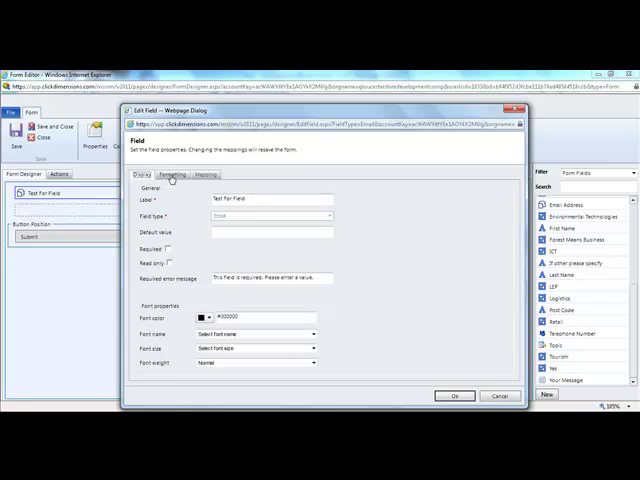
- Set the field's column width and map it to the lead E-mail attribute
click(172, 176)
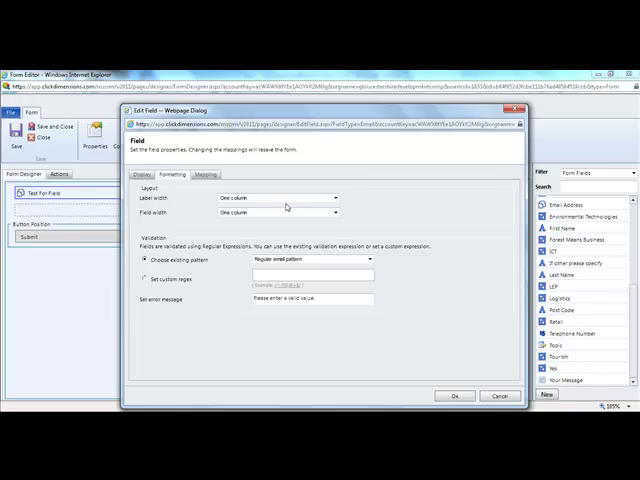
click(272, 198)
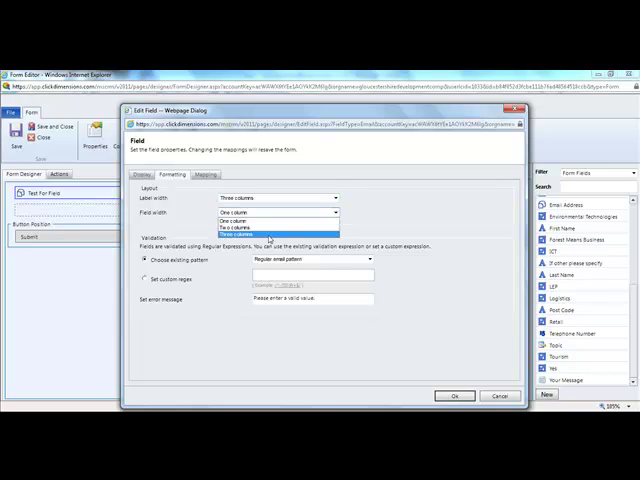
click(284, 232)
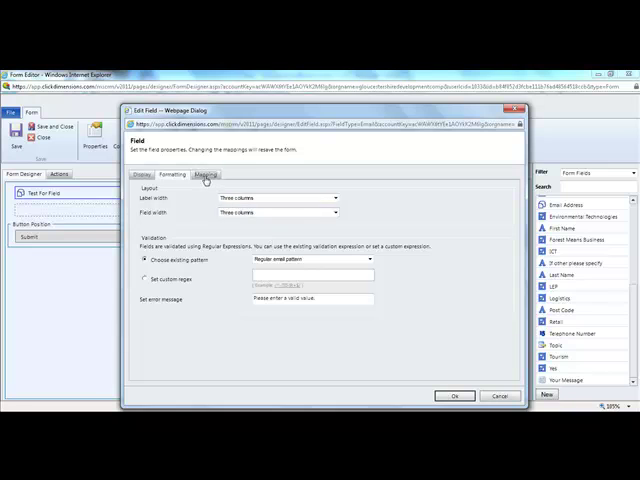
click(208, 176)
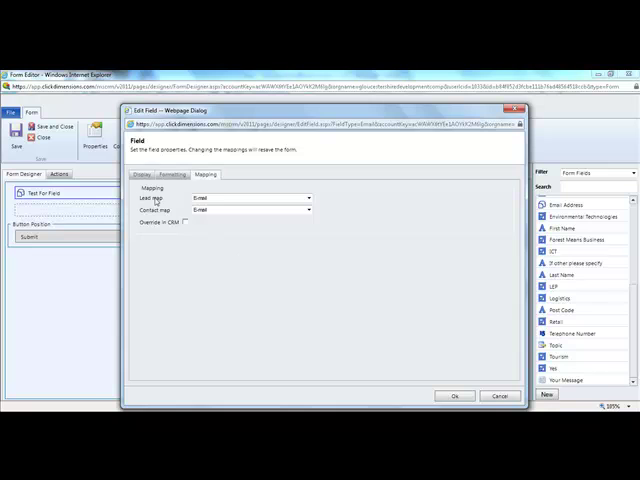
click(140, 176)
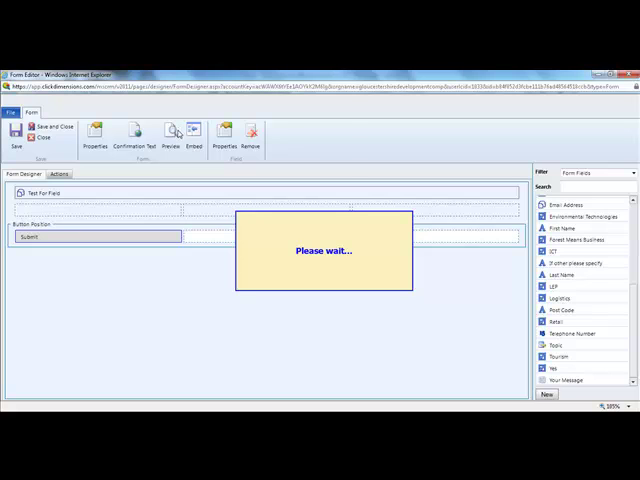
- Preview Test Form, submit a test e-mail entry, and close the preview window
click(172, 132)
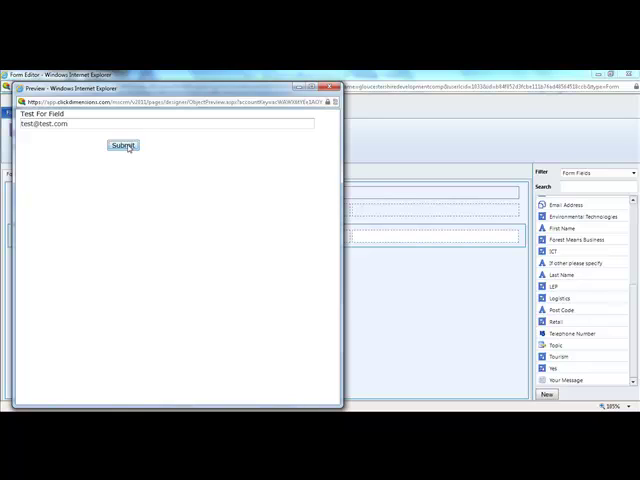
click(120, 144)
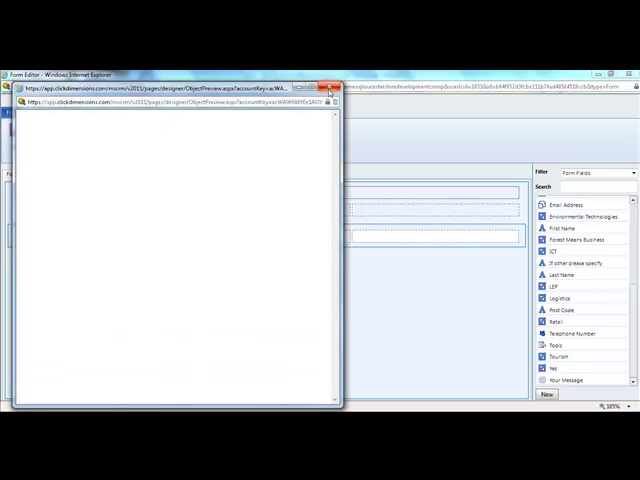
click(330, 88)
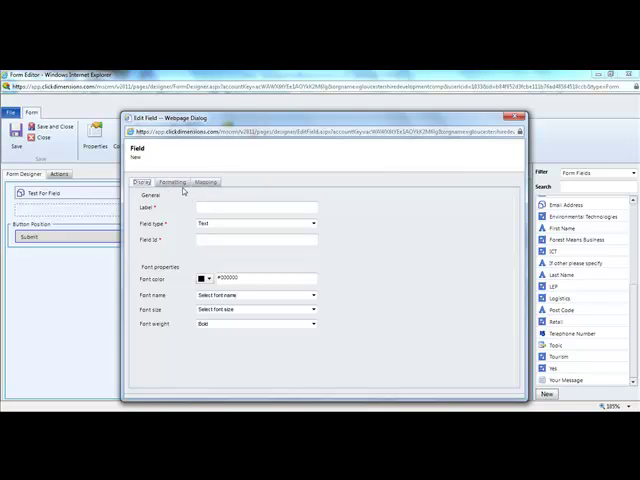
click(172, 180)
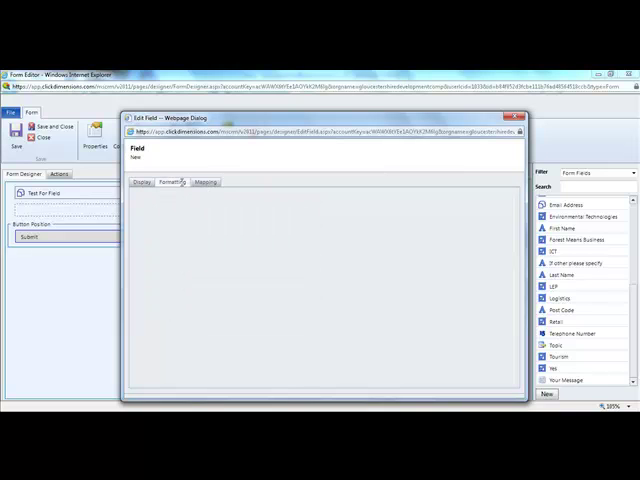
click(206, 180)
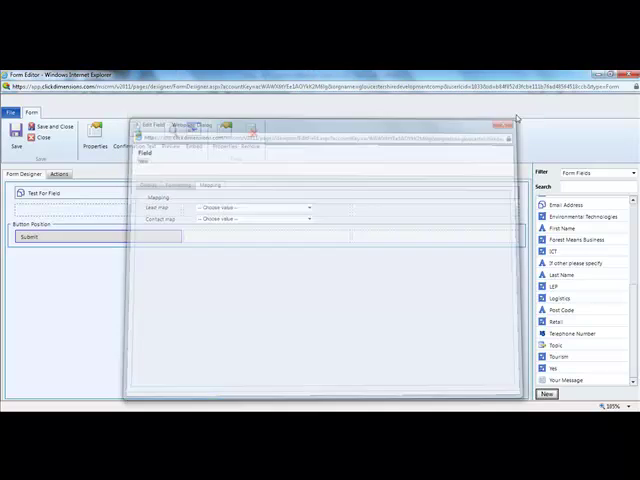
click(506, 122)
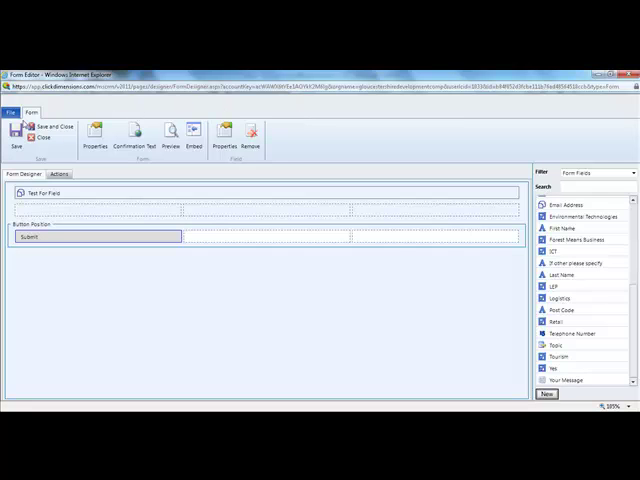
mouse_move(192, 136)
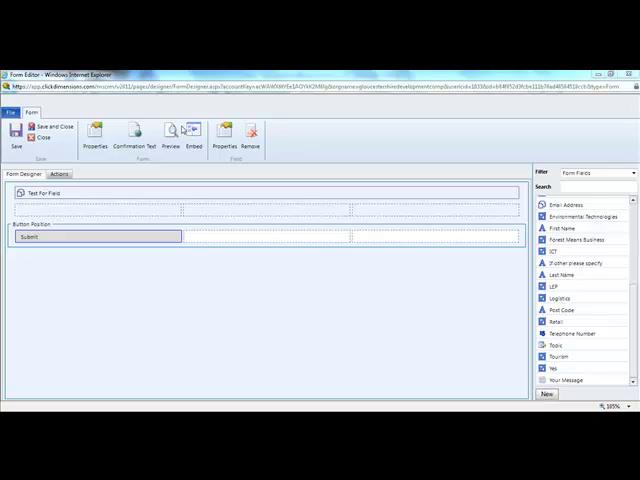
- View the Embed As Widget code for Test Form, then save the form
click(192, 136)
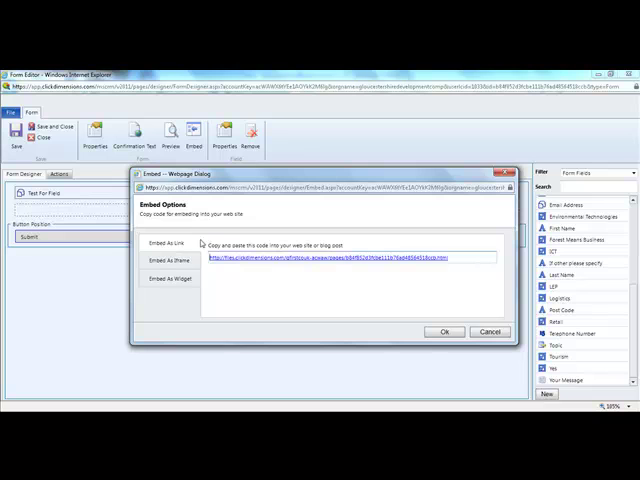
mouse_move(308, 276)
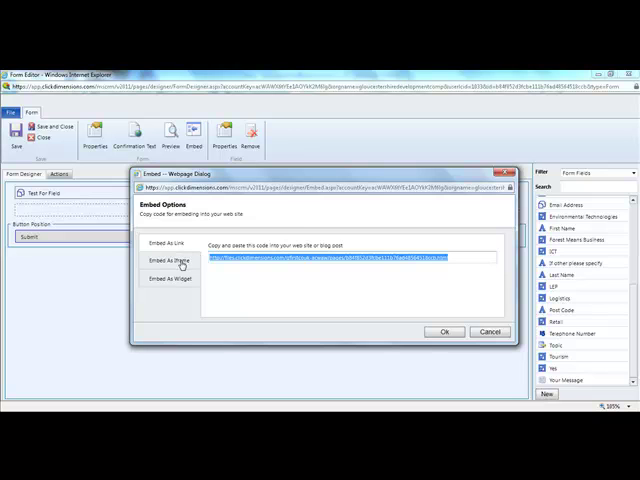
click(164, 260)
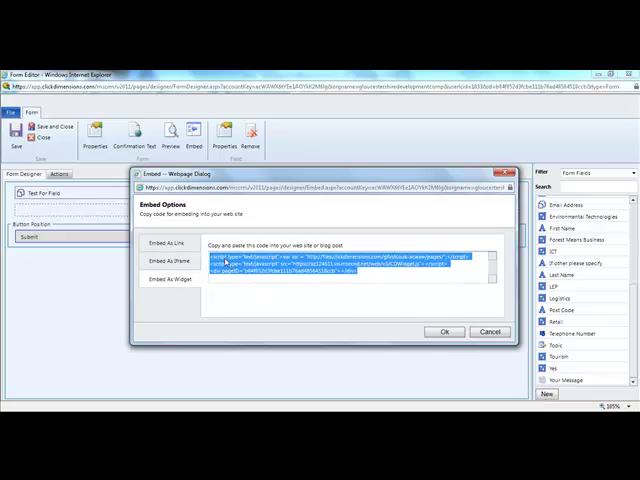
click(166, 264)
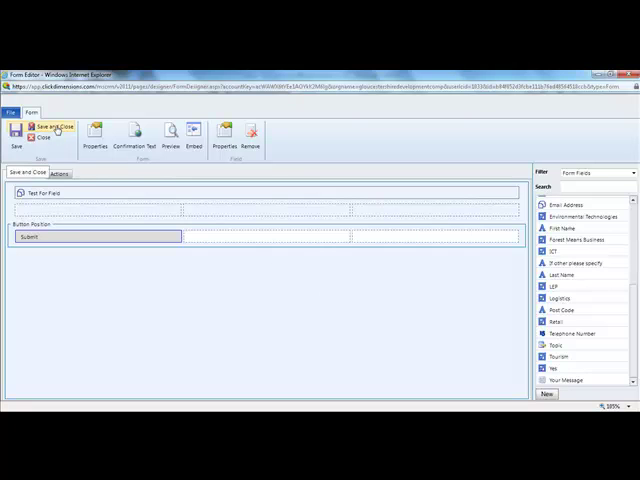
click(56, 128)
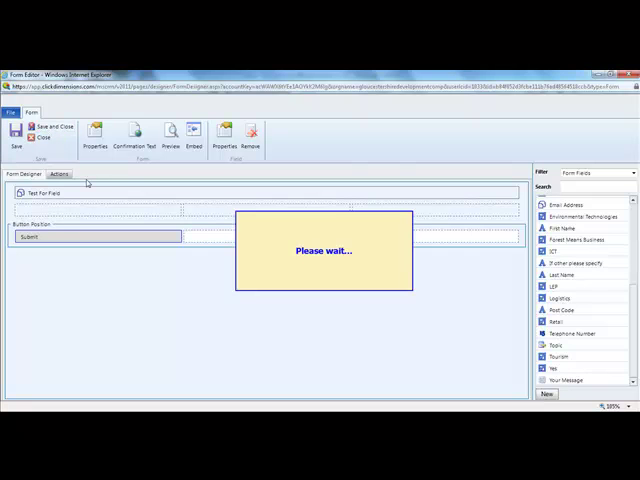